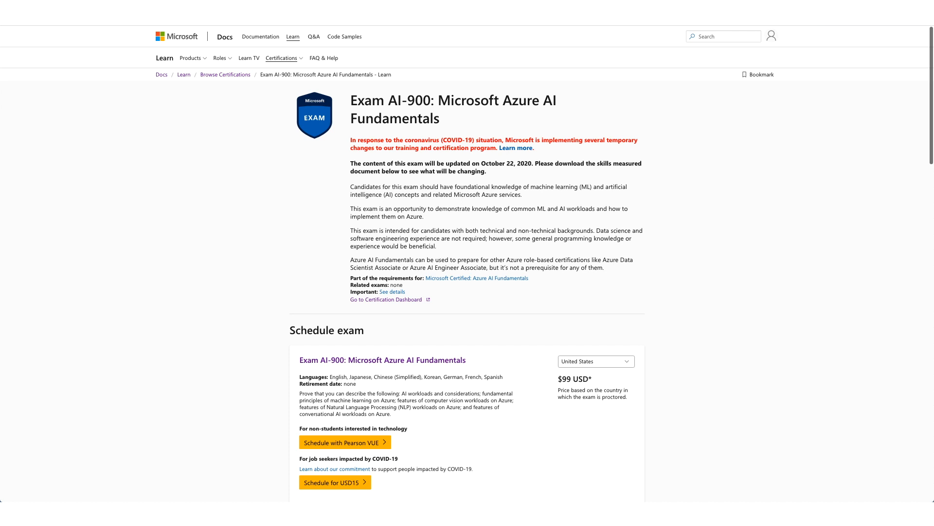
Start scheduling the AI-900 exam with Pearson VUE from its exam page.
left_click(344, 442)
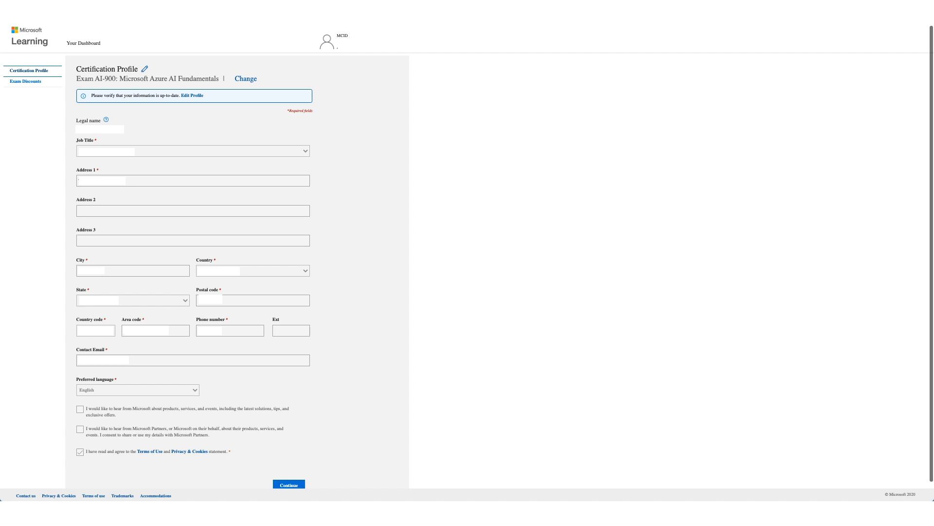
Submit the verified certification profile to reach the AI-900 Exam Discounts step.
left_click(25, 82)
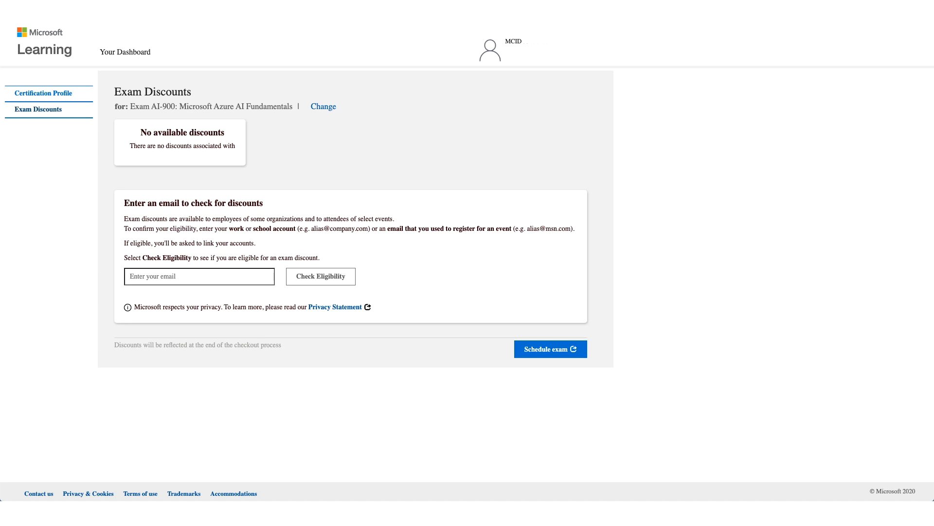
Check discount eligibility with one email, then try a different email.
left_click(320, 276)
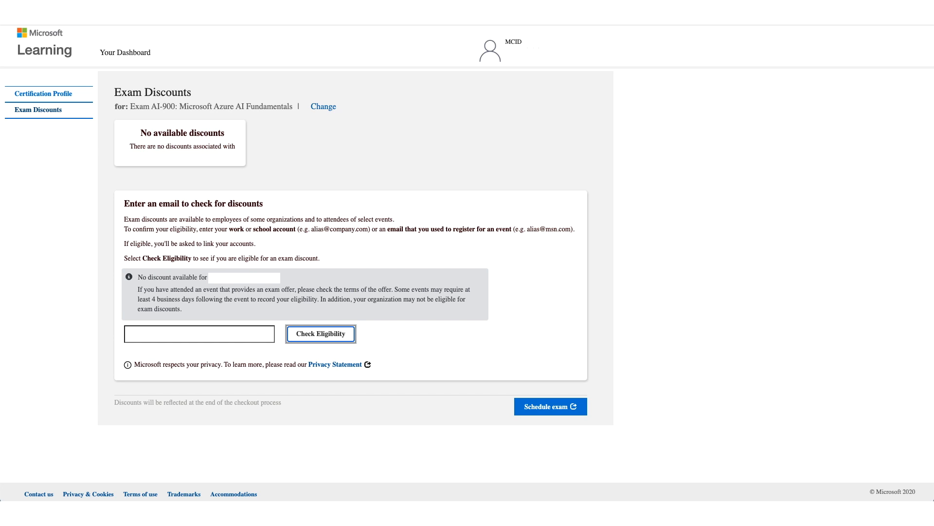
left_click(320, 333)
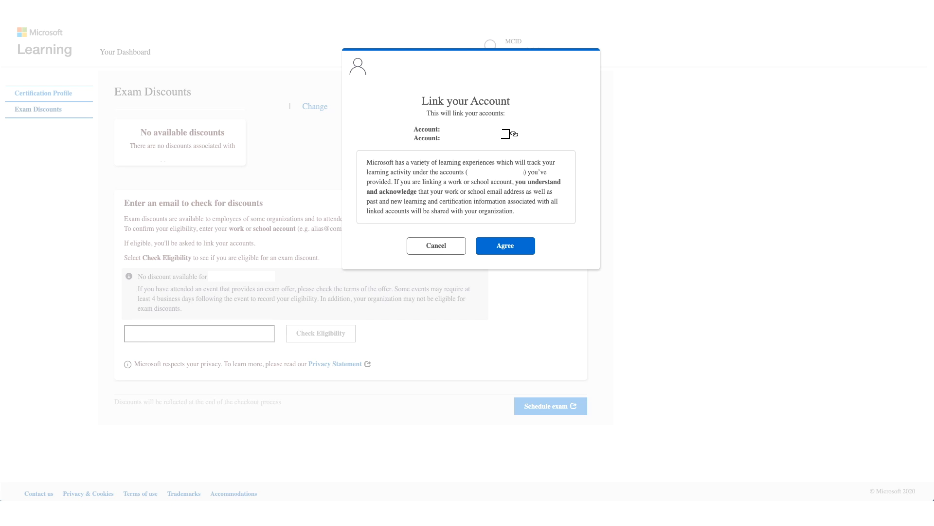
Agree to link the two accounts, revealing the 100% Employee discount.
left_click(504, 245)
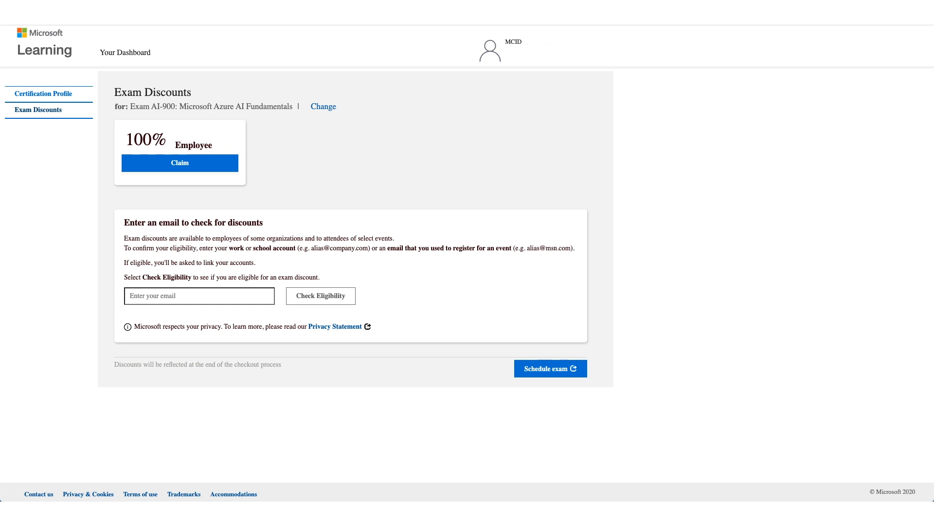
Claim the 100% Employee discount for the AI-900 exam.
left_click(179, 162)
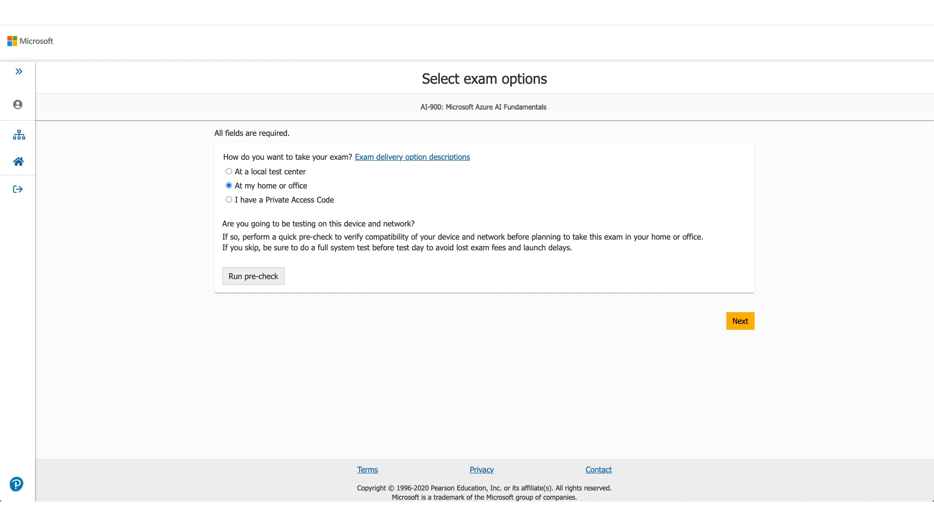
Run the pre-check to test this device and network before booking.
left_click(253, 275)
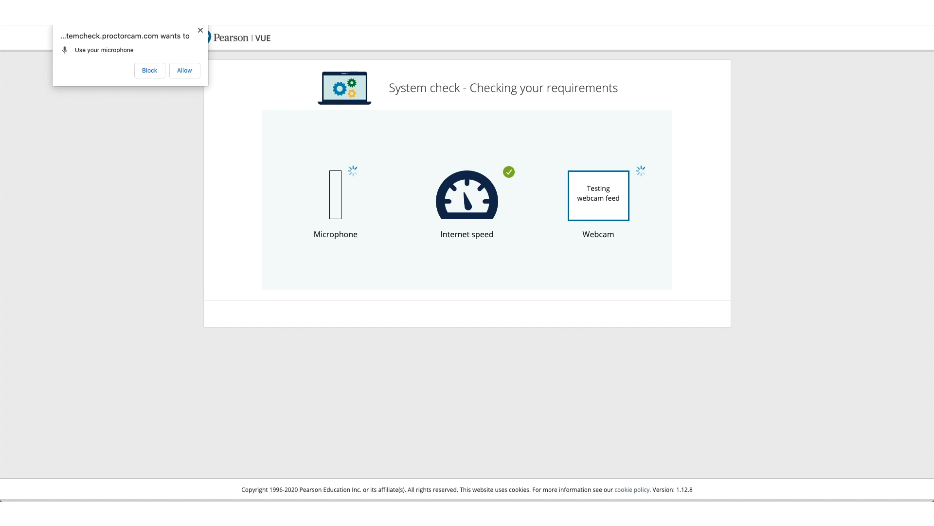
Allow microphone access, finish the passed system check, and continue with home delivery.
left_click(184, 70)
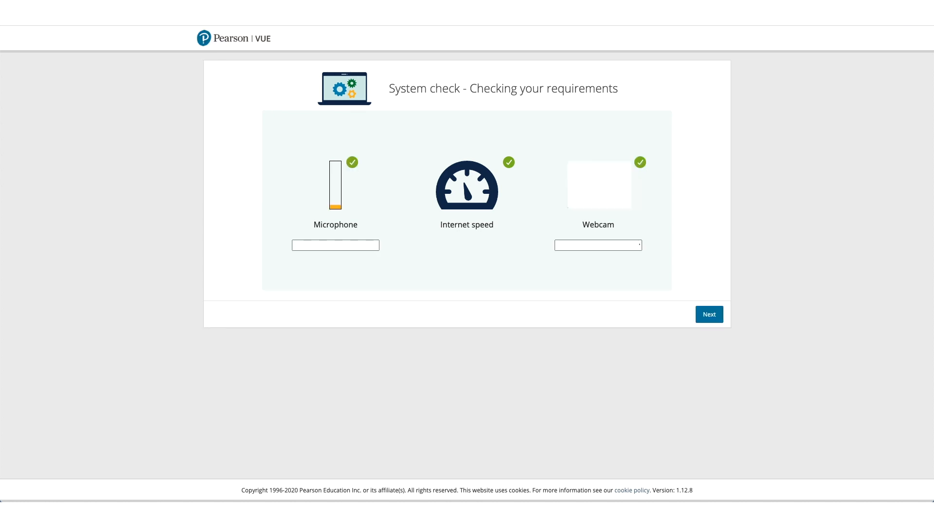
left_click(708, 314)
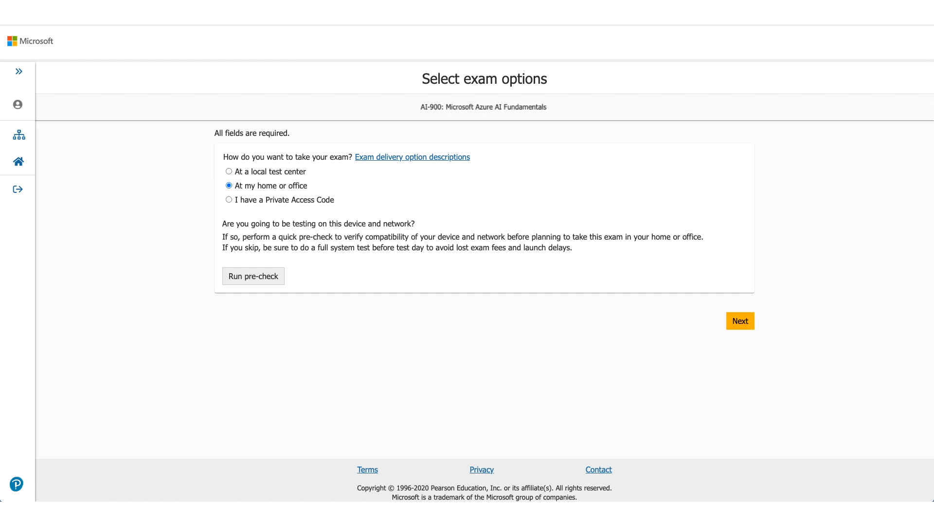
left_click(740, 320)
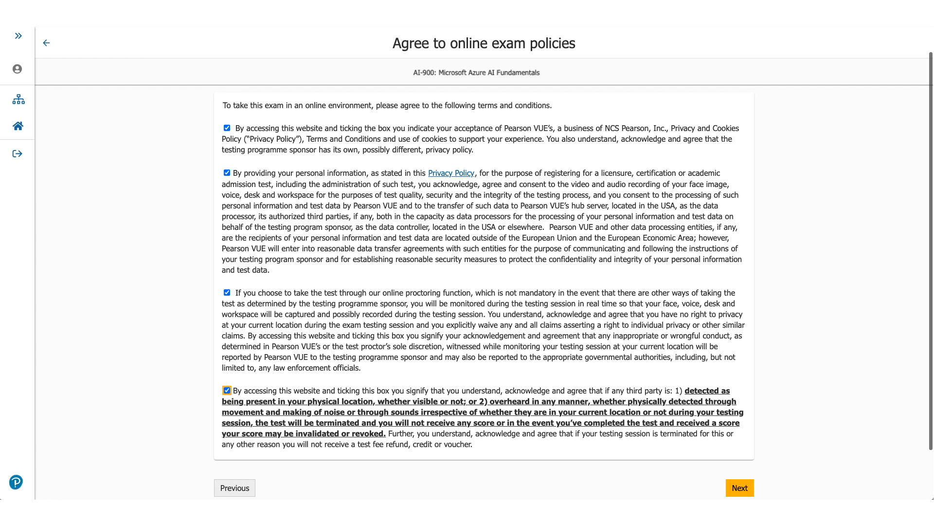
Accept all four online exam policy statements and continue past the policies.
left_click(739, 488)
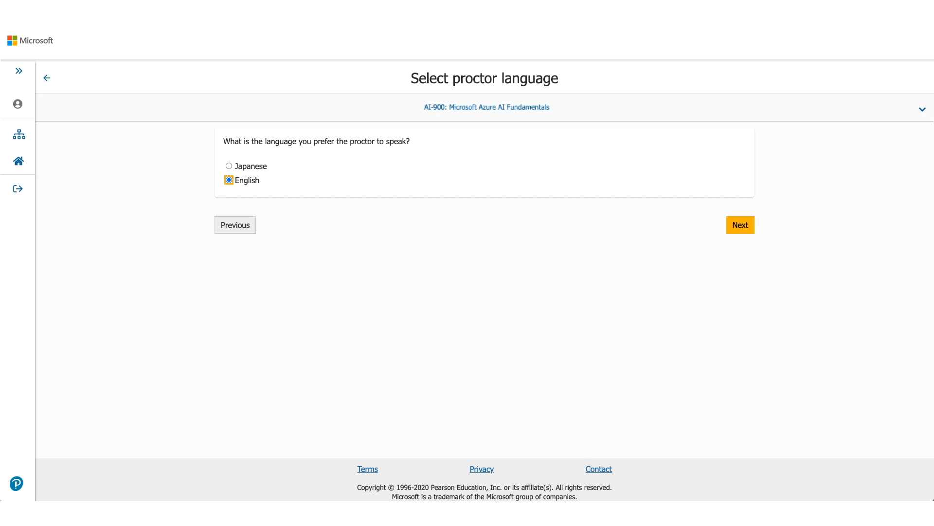
Confirm English as the proctor language for the AI-900 exam.
left_click(741, 225)
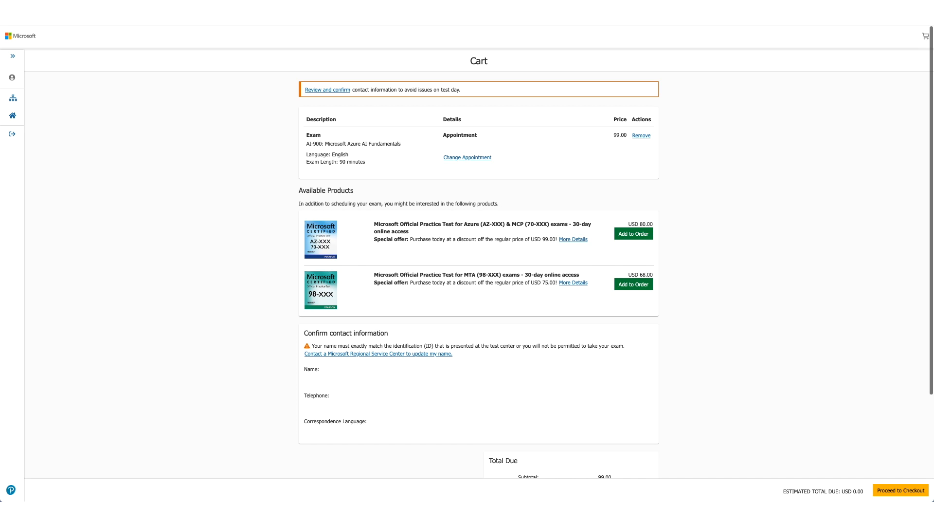
Scroll the cart to verify the 99.00 subtotal discounted to USD 0.00.
scroll("down", 3)
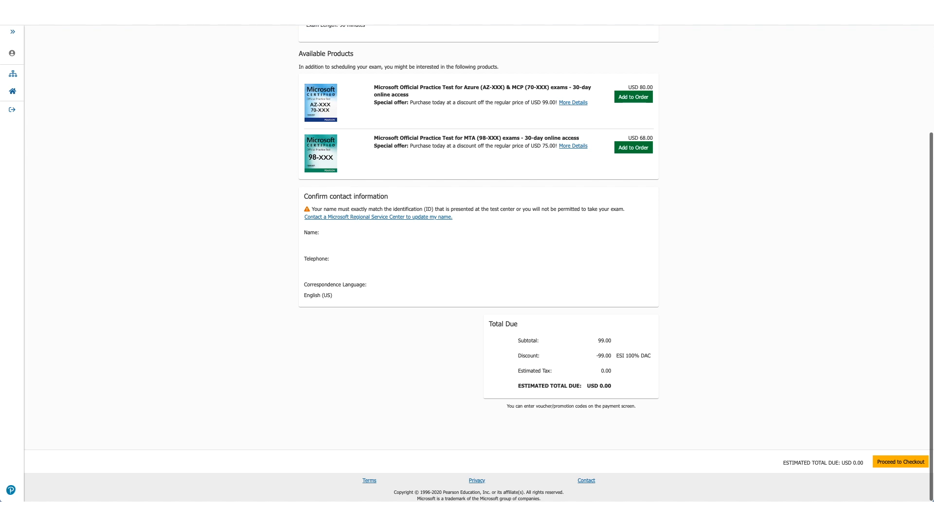
Check out the cart and accept the admission, reschedule and cancellation policies.
left_click(900, 461)
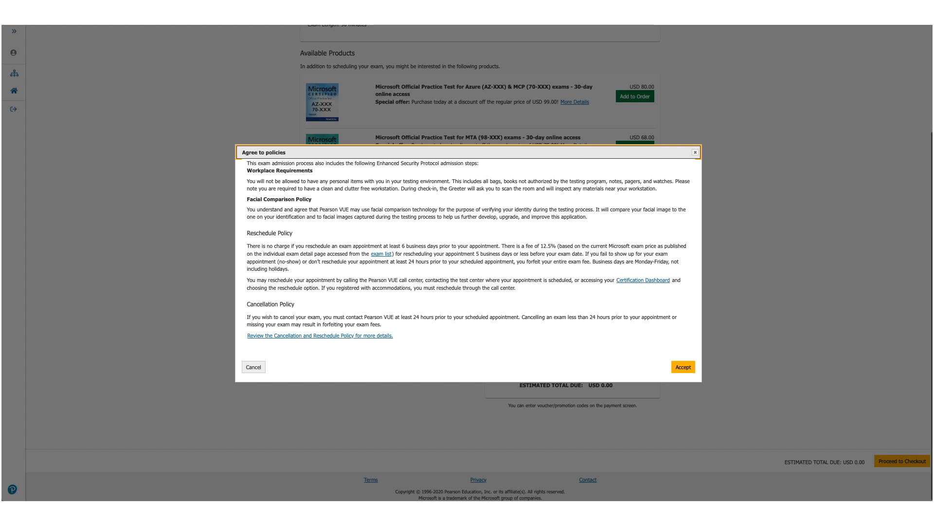
left_click(683, 367)
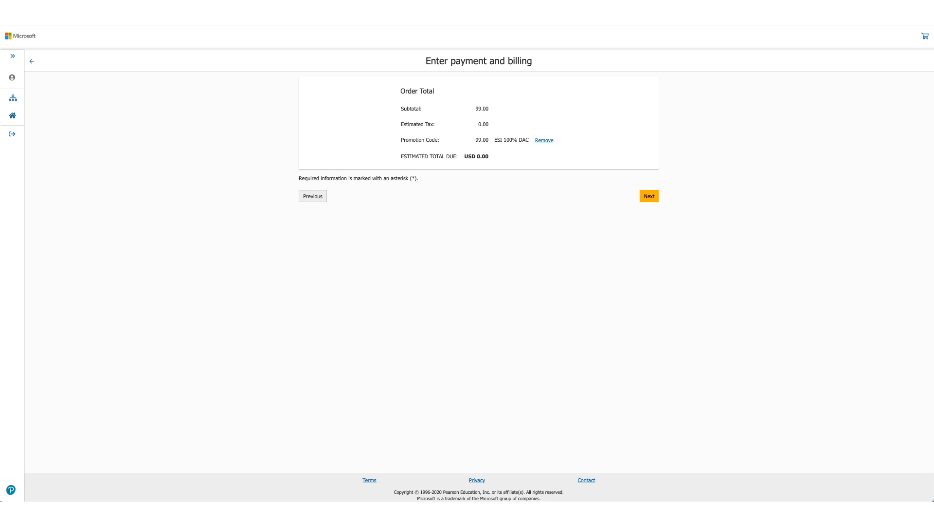
Skip the zero-cost payment and billing step to reach the order review.
left_click(649, 196)
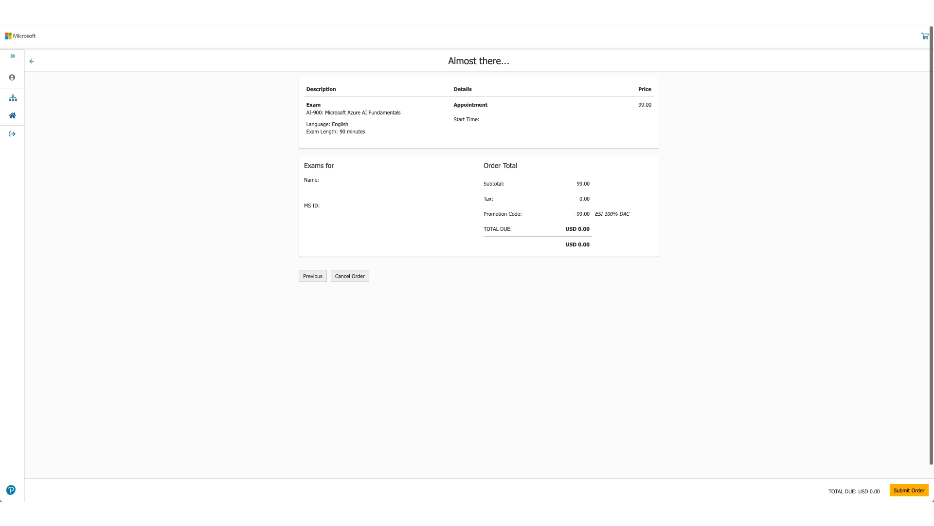
Submit the AI-900 exam order totalling USD 0.00.
left_click(908, 490)
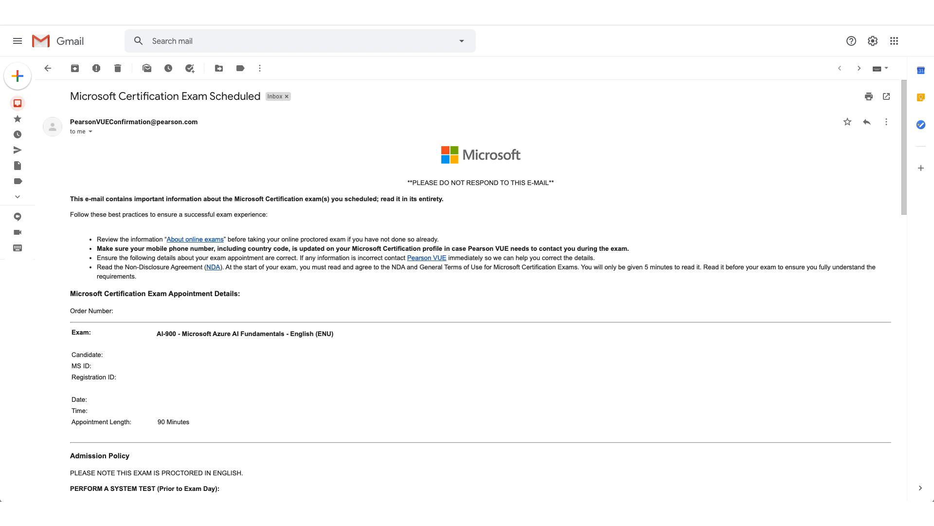
Scroll through the confirmation email to the admission policy and ID requirements.
scroll("down", 3)
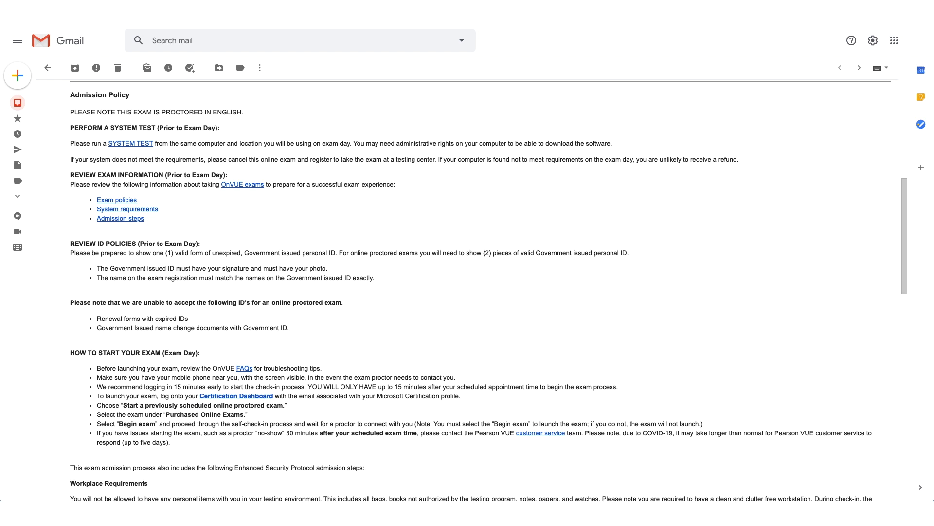